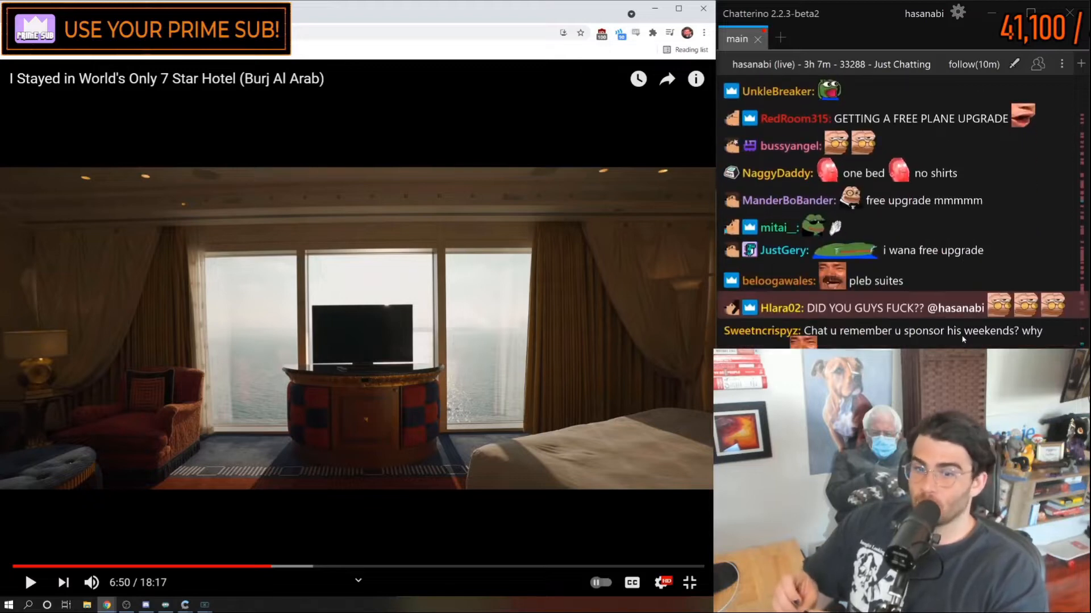
scroll("down", 3)
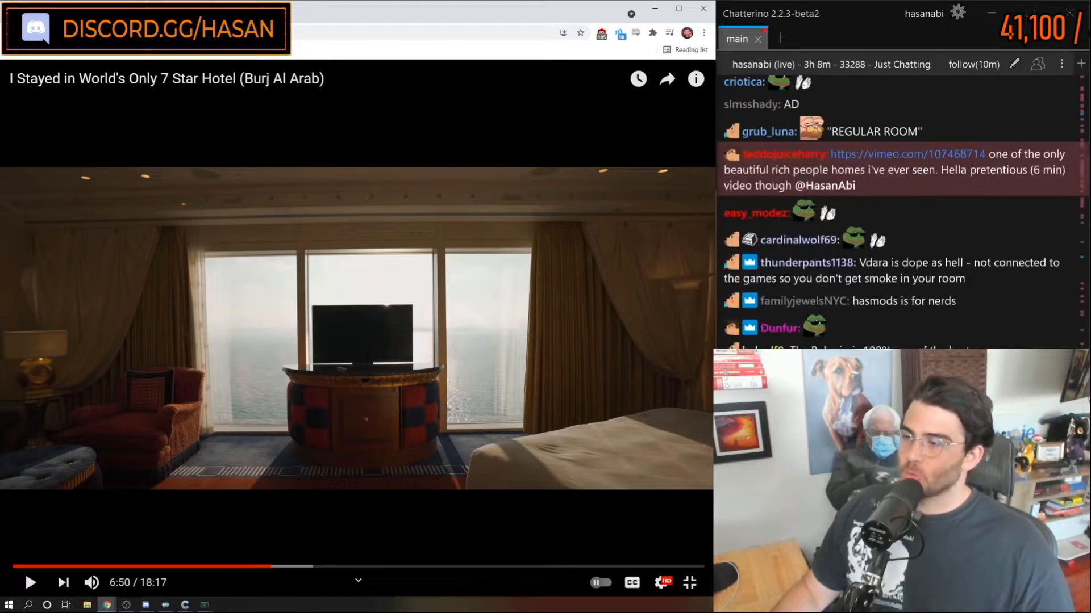
scroll("down", 3)
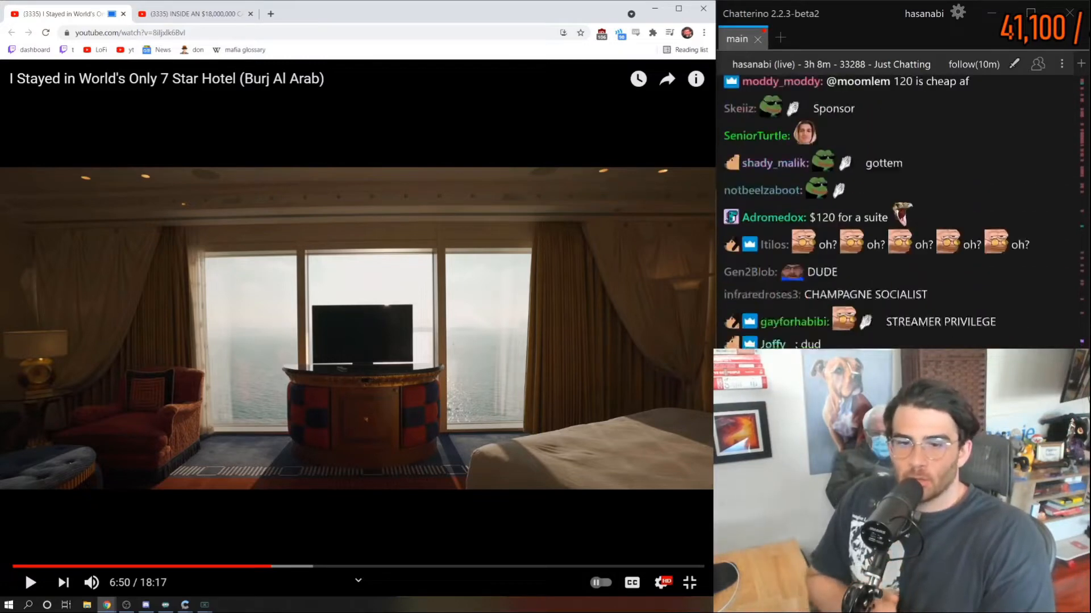
scroll("down", 3)
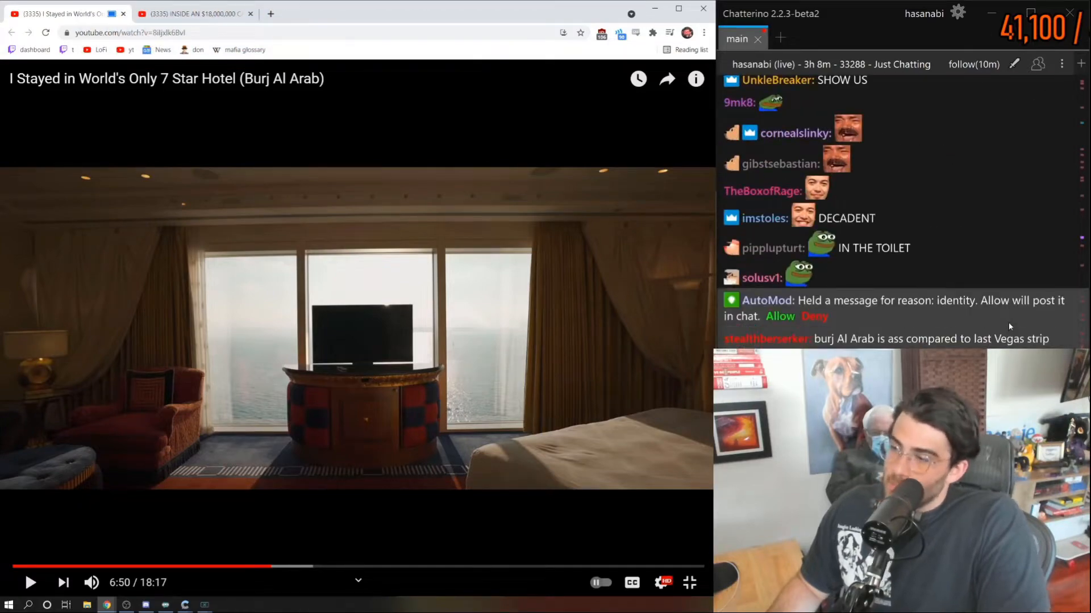
scroll("down", 3)
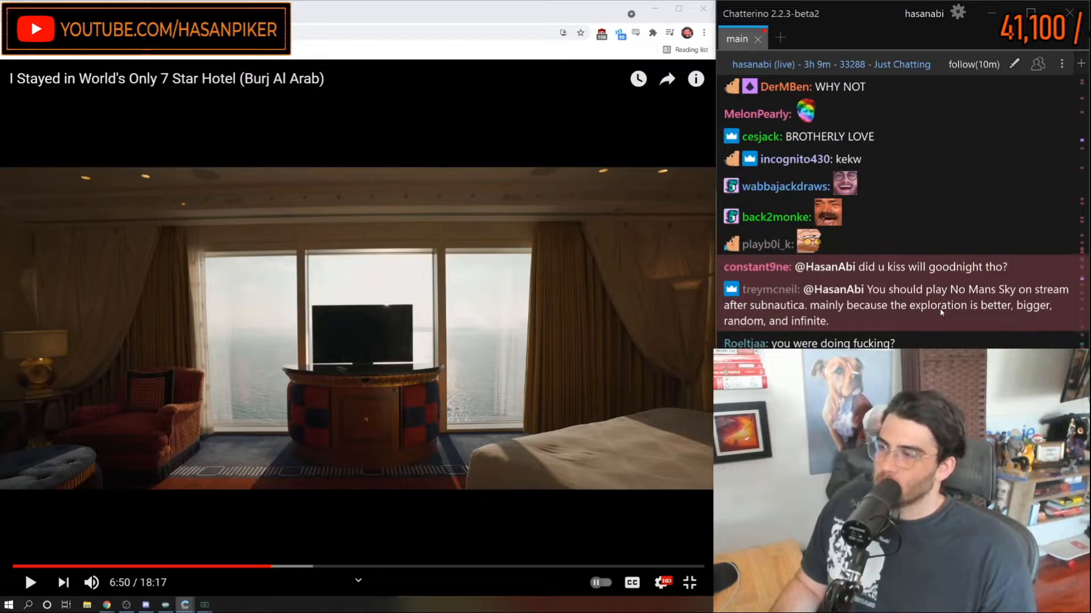
scroll("down", 3)
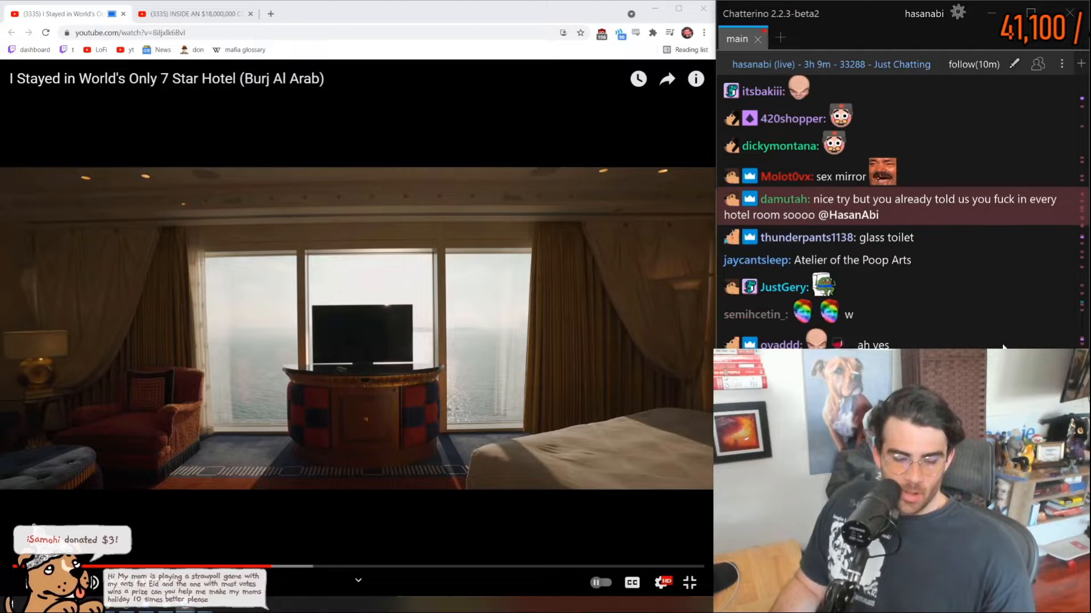
scroll("down", 3)
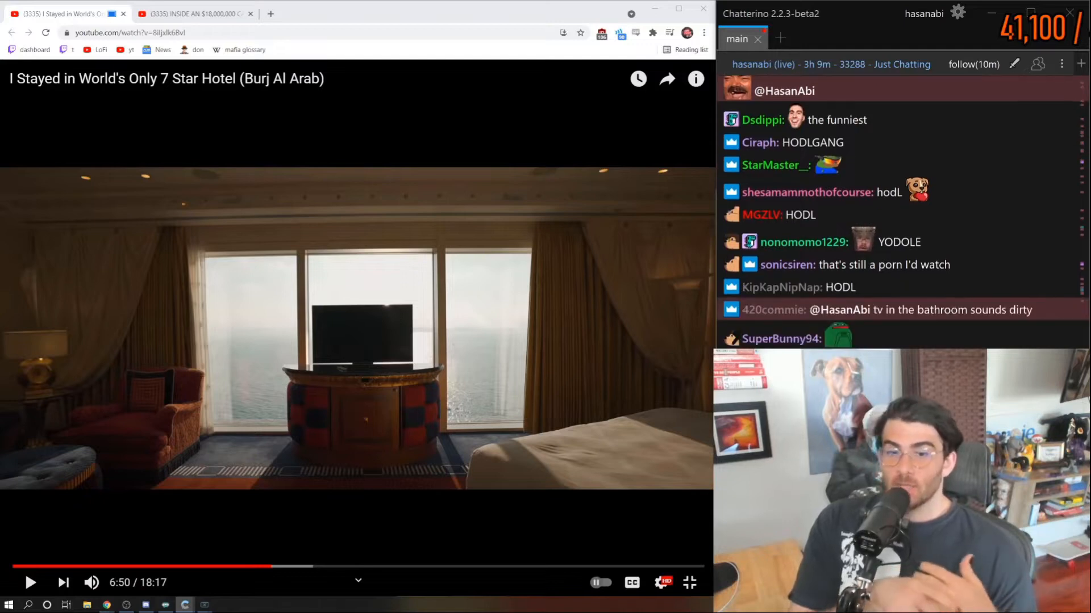
scroll("down", 3)
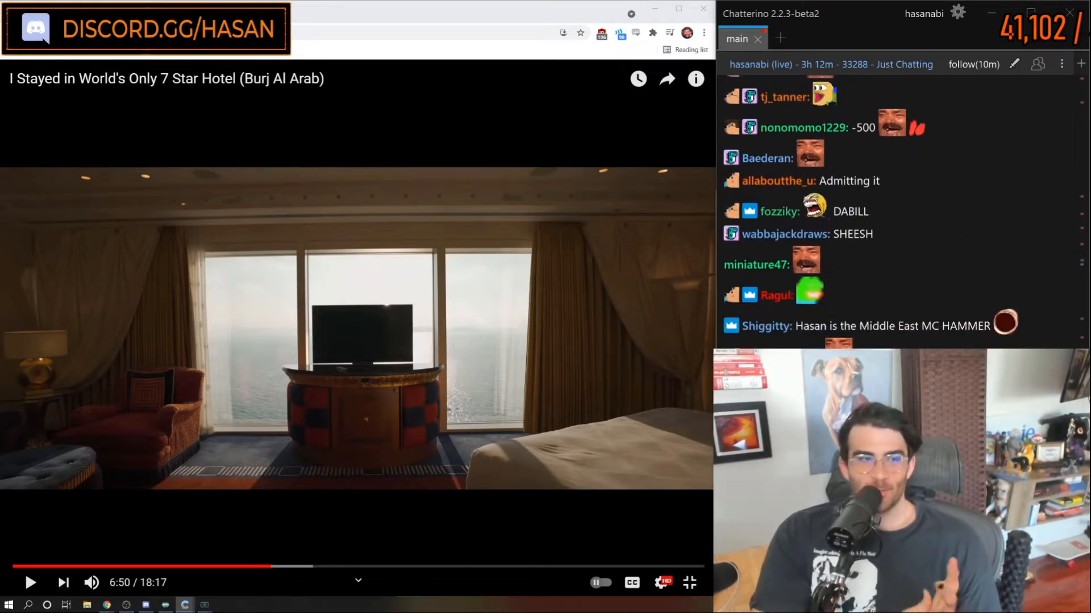
scroll("down", 3)
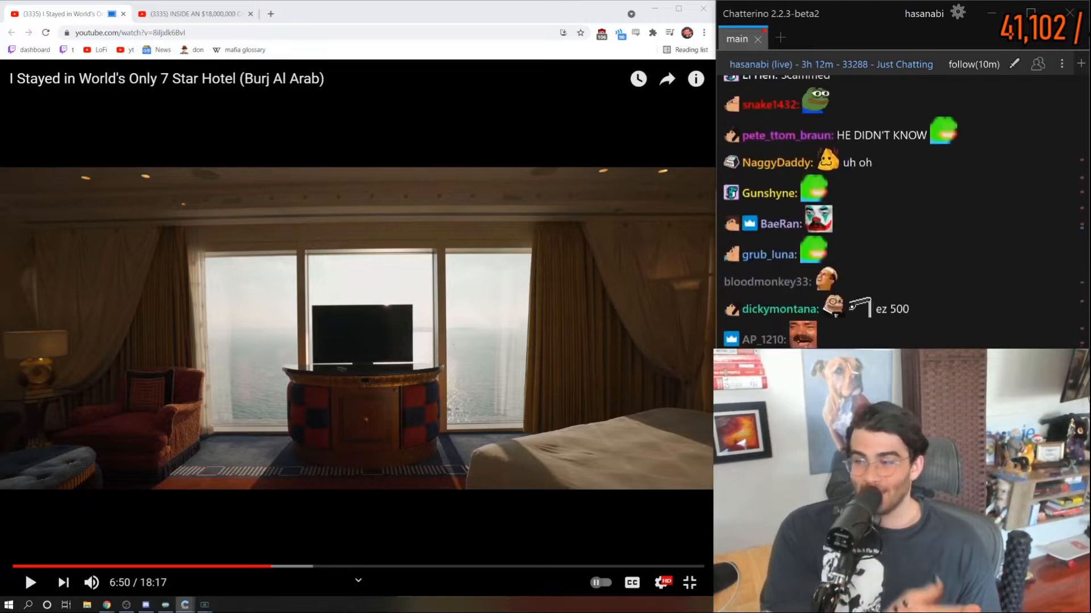
scroll("down", 3)
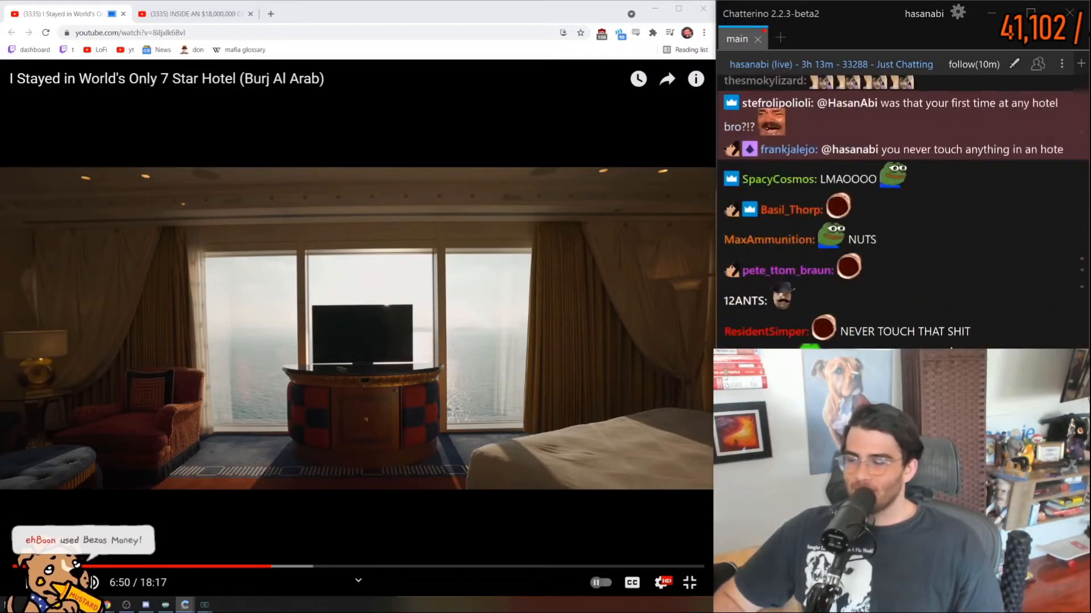
scroll("down", 3)
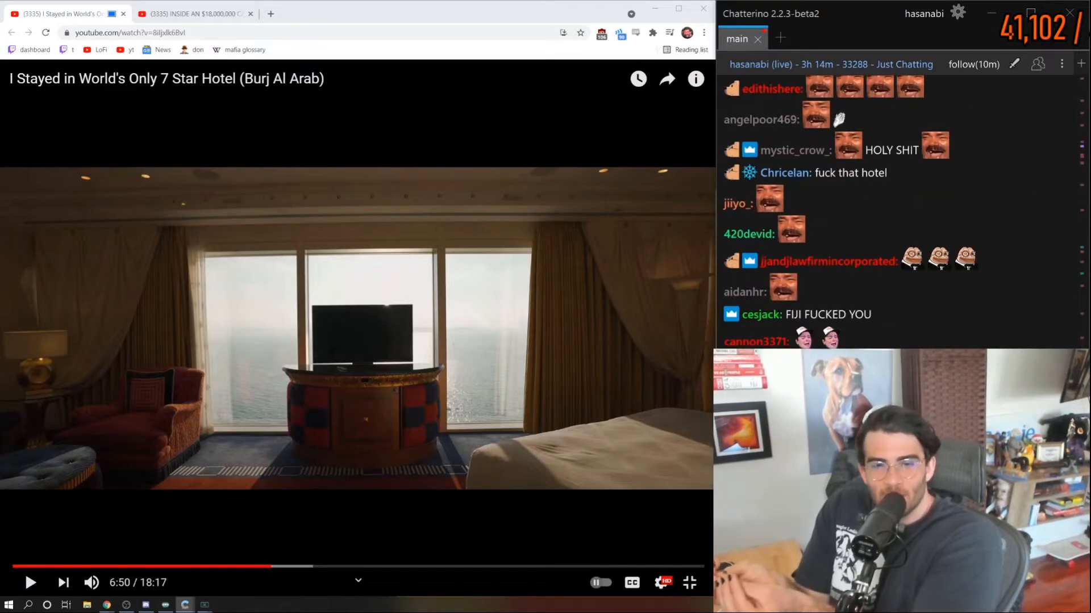
scroll("down", 3)
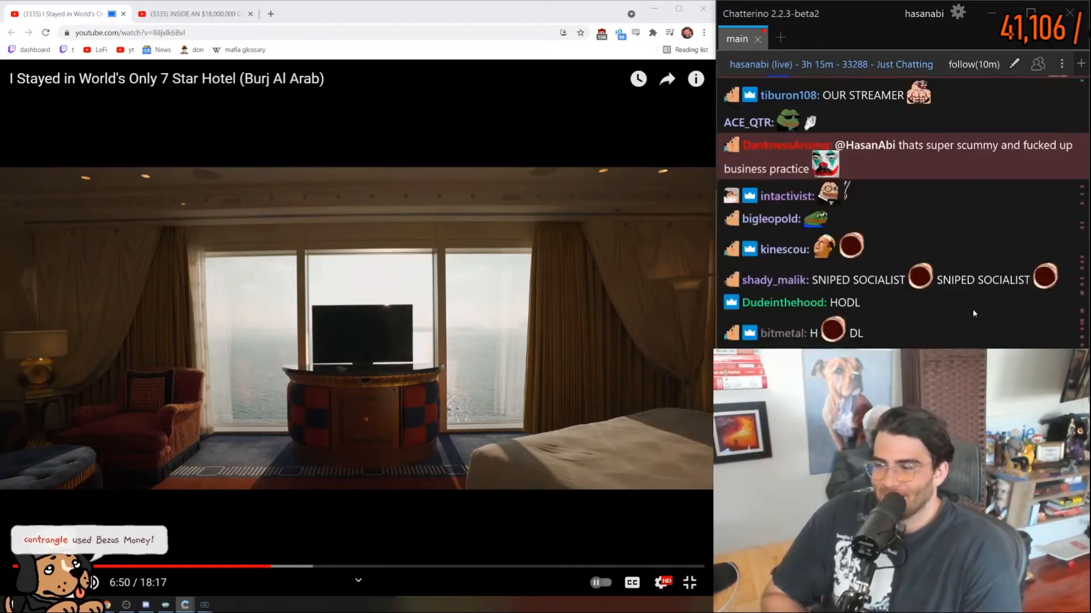
scroll("down", 3)
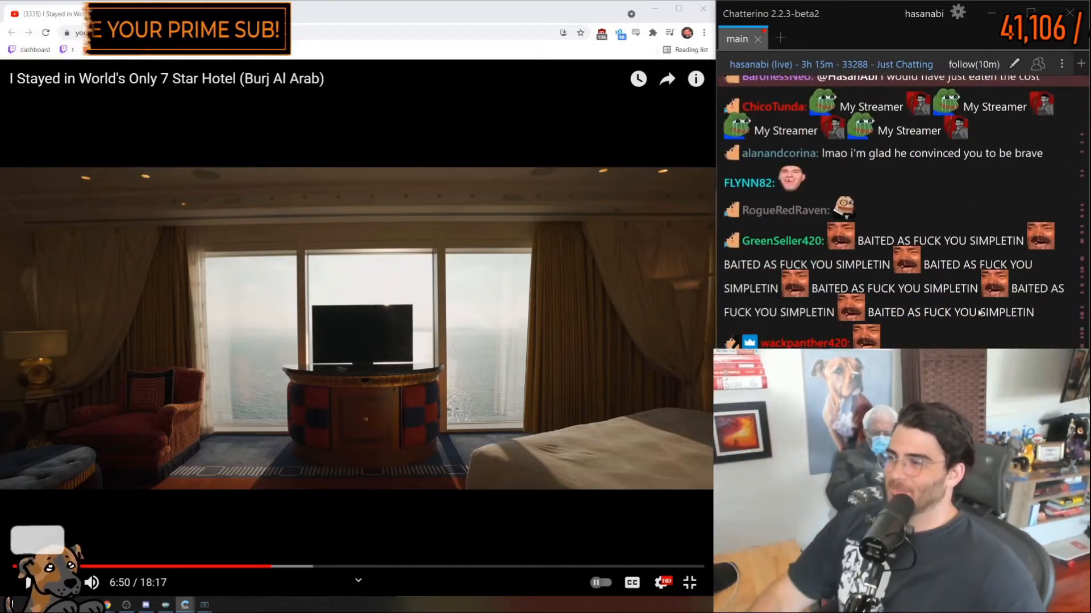
left_click(270, 14)
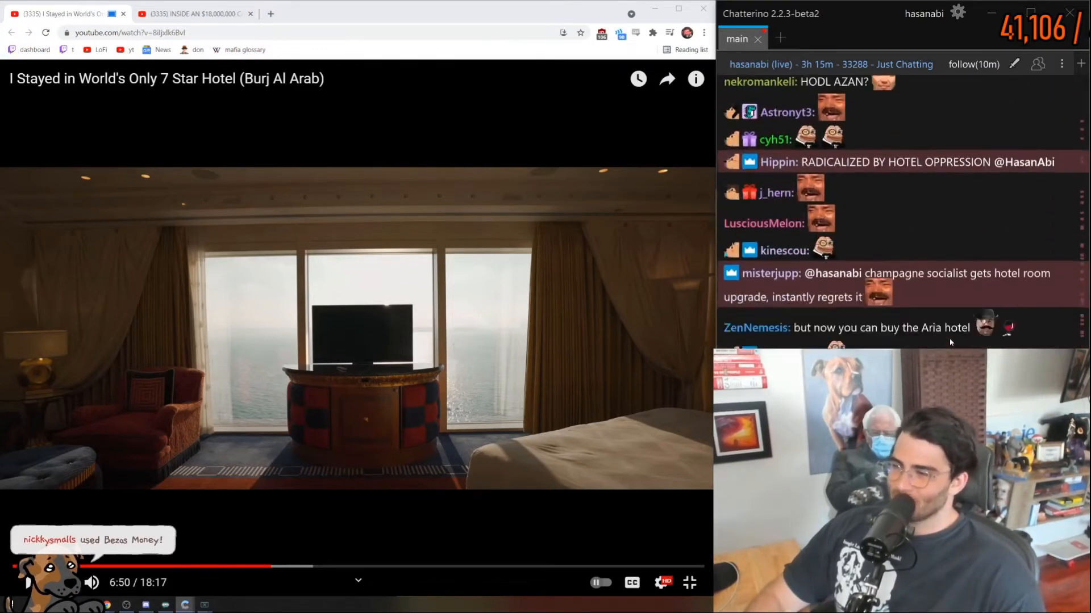
scroll("down", 3)
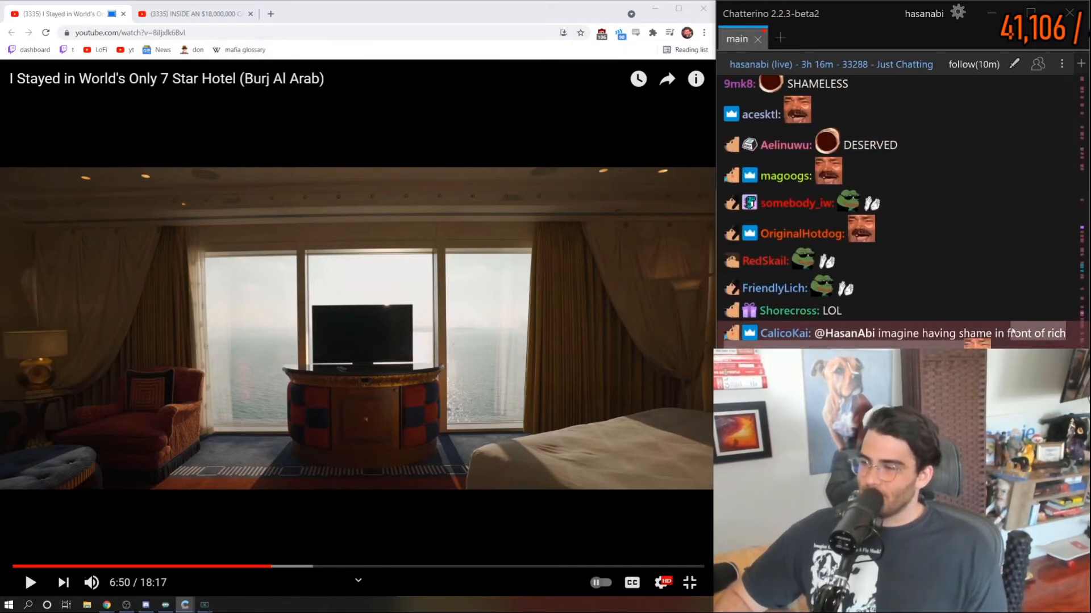
scroll("down", 3)
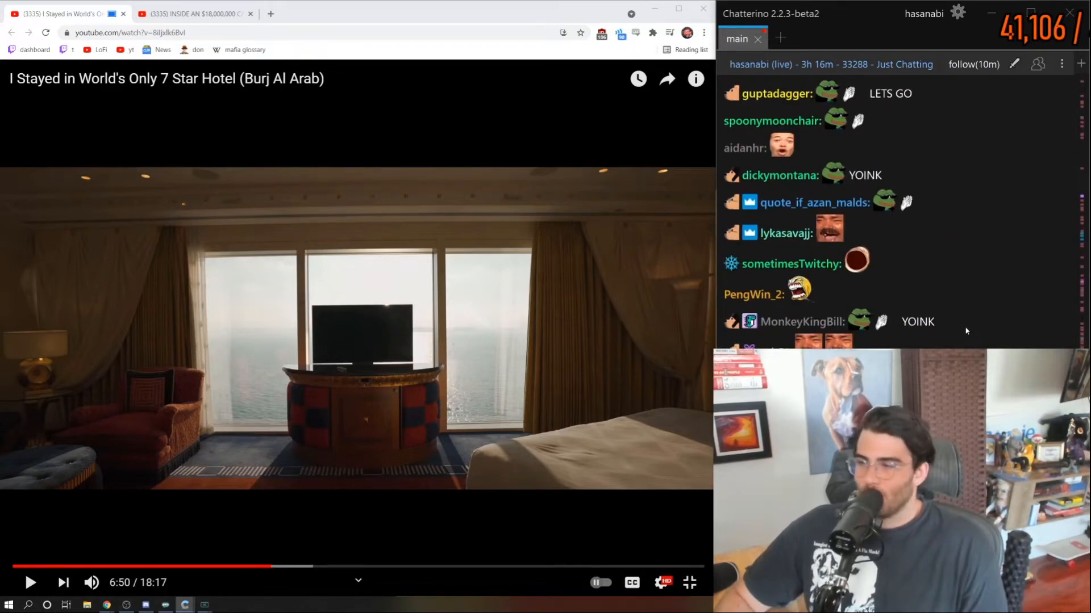
scroll("down", 3)
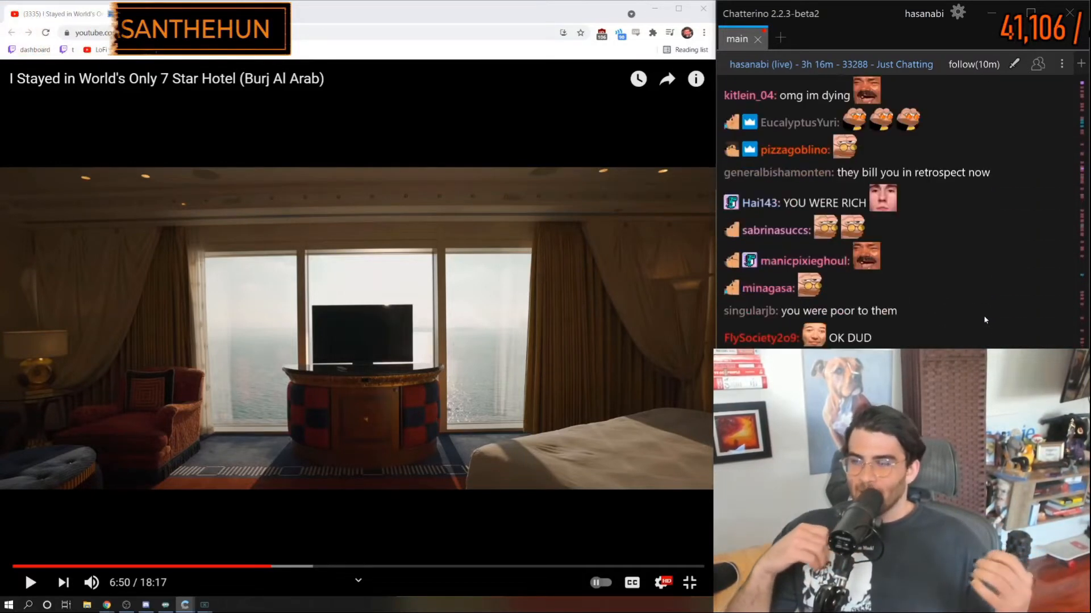
left_click(270, 13)
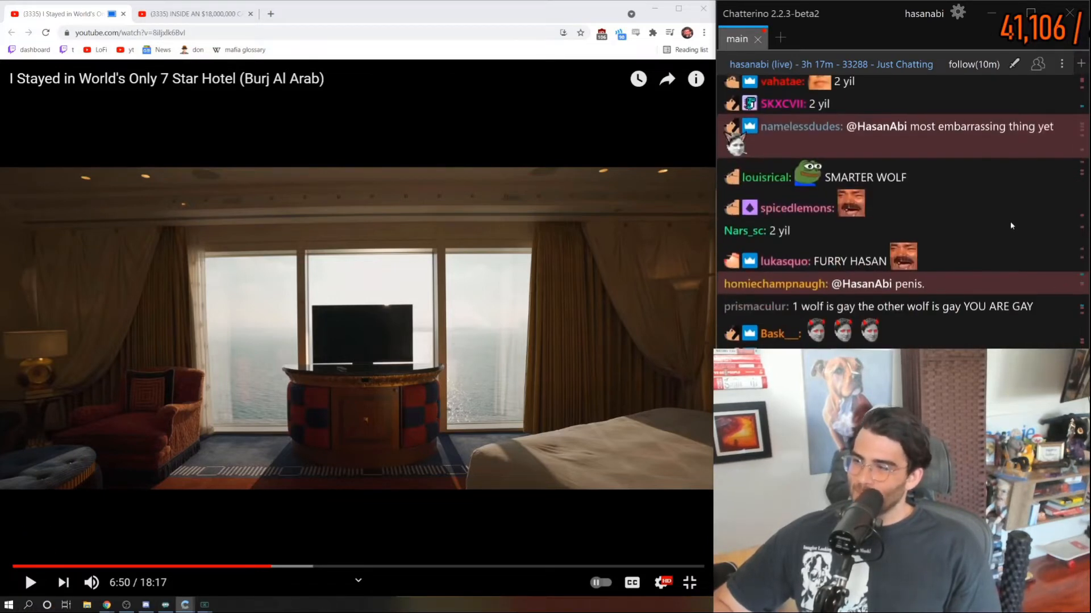
scroll("down", 3)
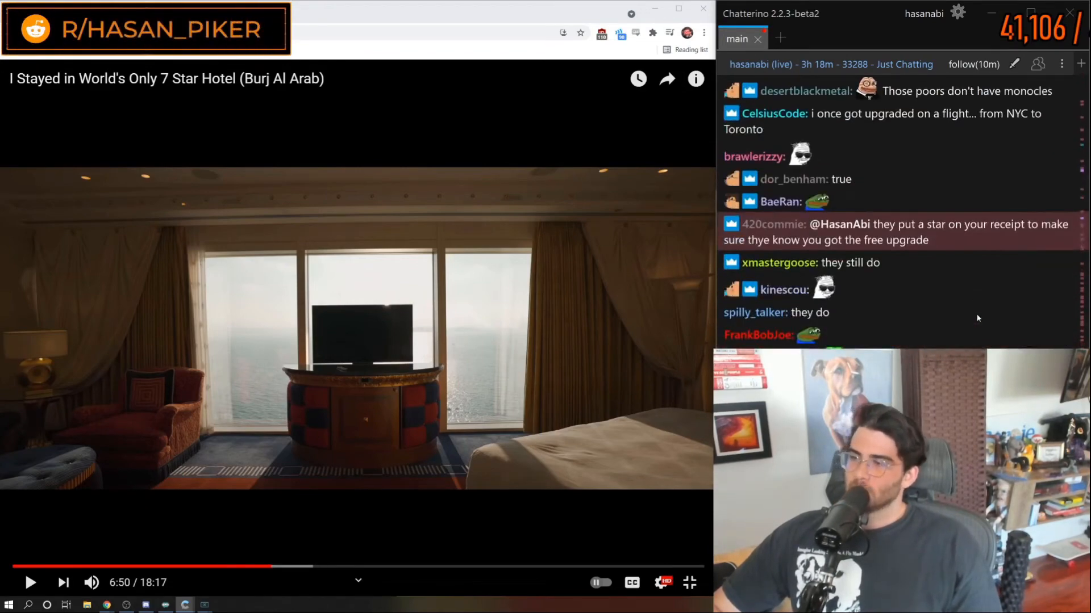
mouse_move(966, 240)
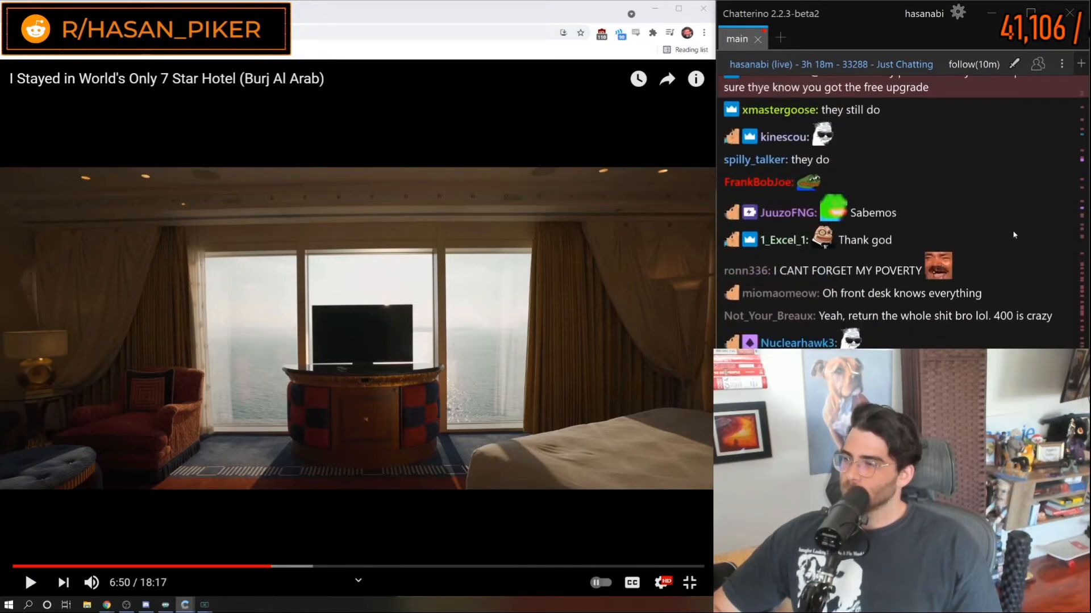
scroll("down", 3)
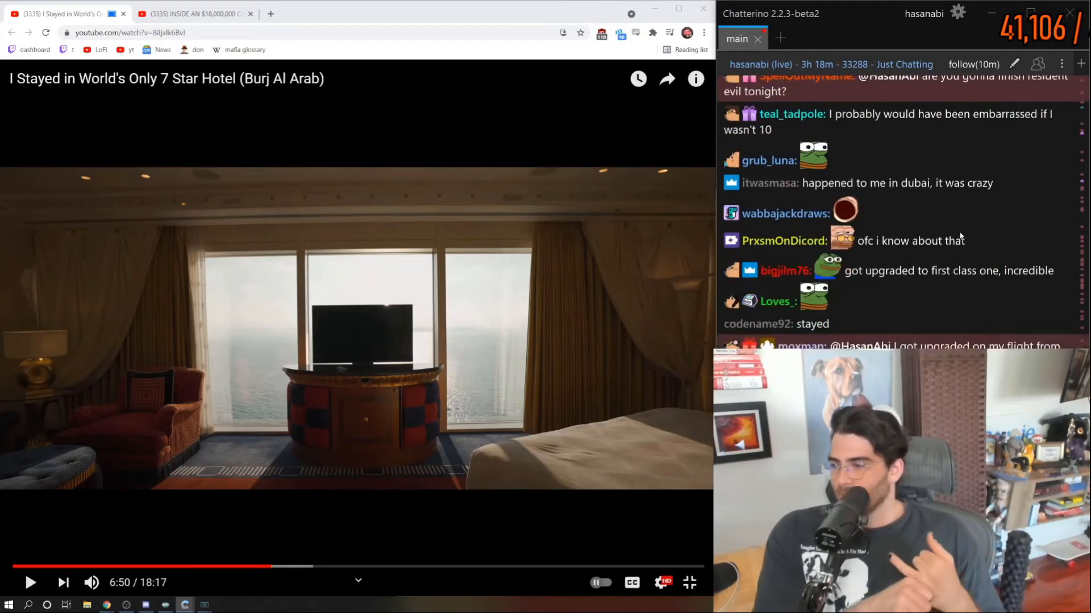
scroll("down", 3)
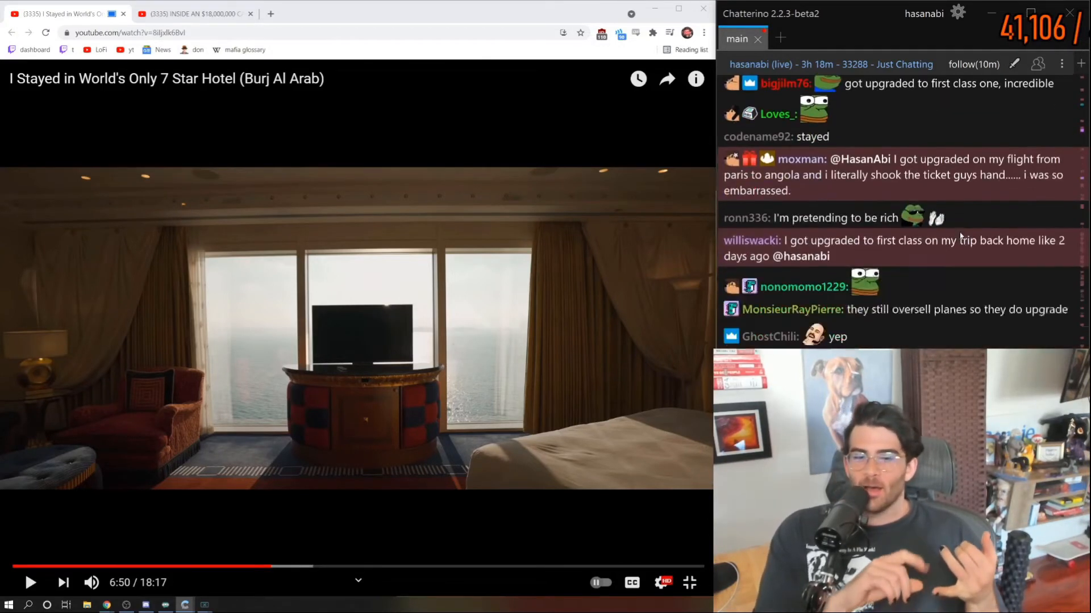
scroll("down", 3)
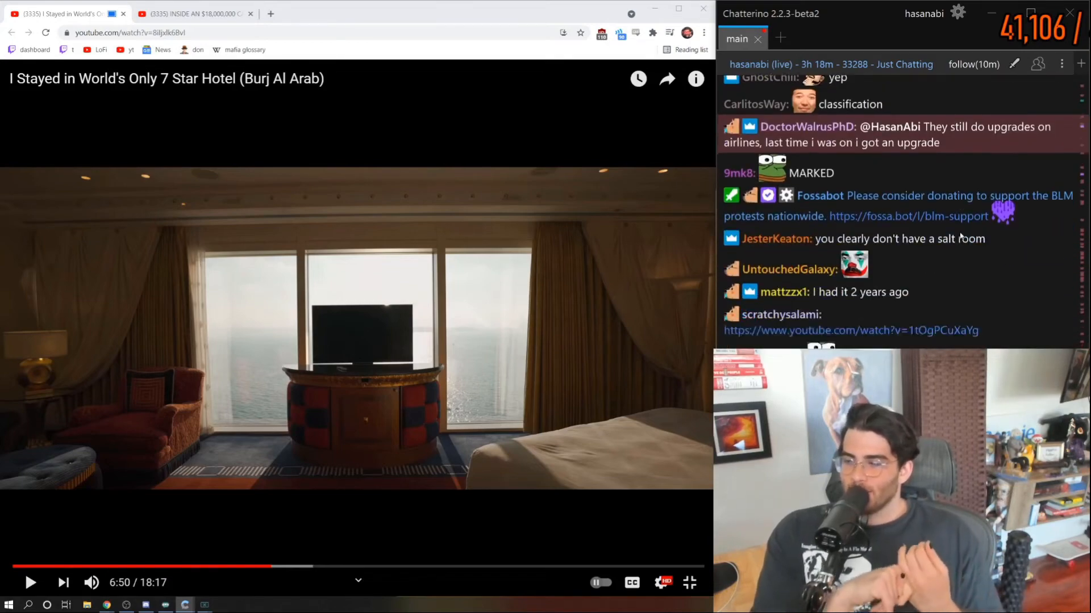
scroll("down", 3)
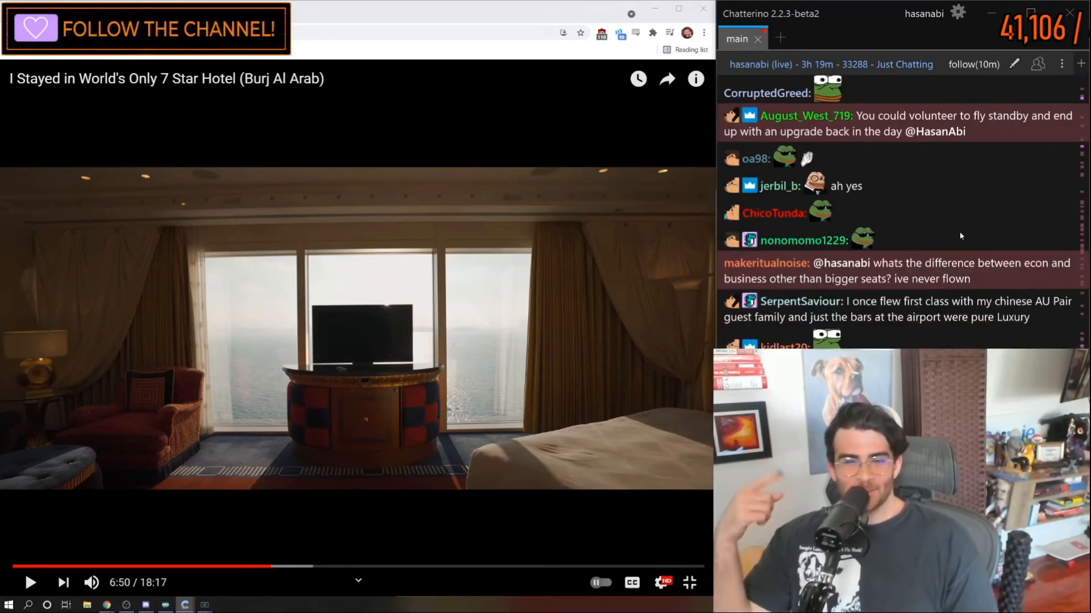
scroll("down", 3)
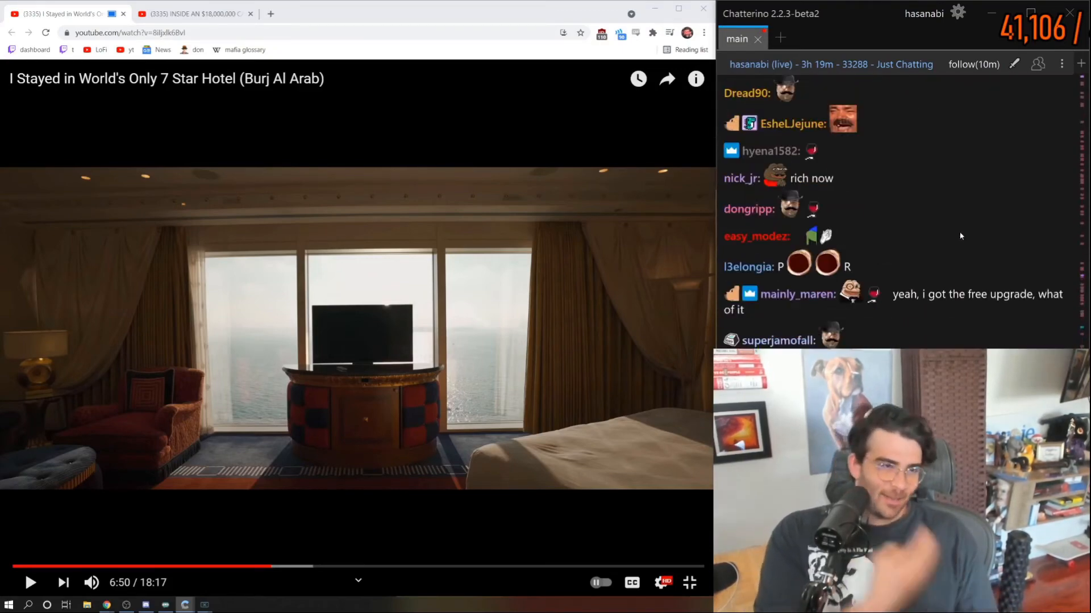
scroll("down", 3)
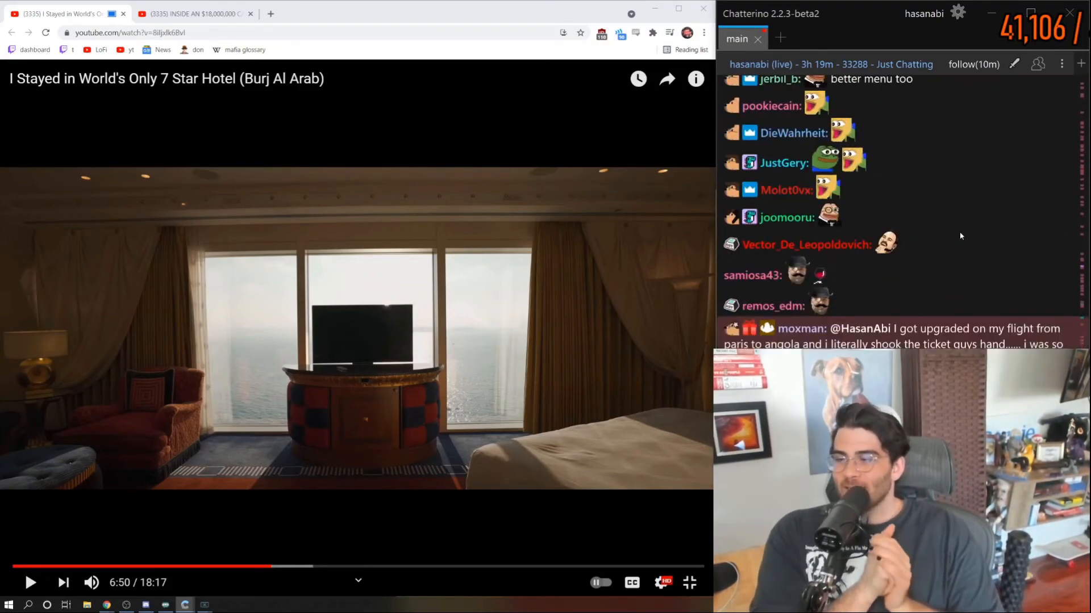
scroll("down", 3)
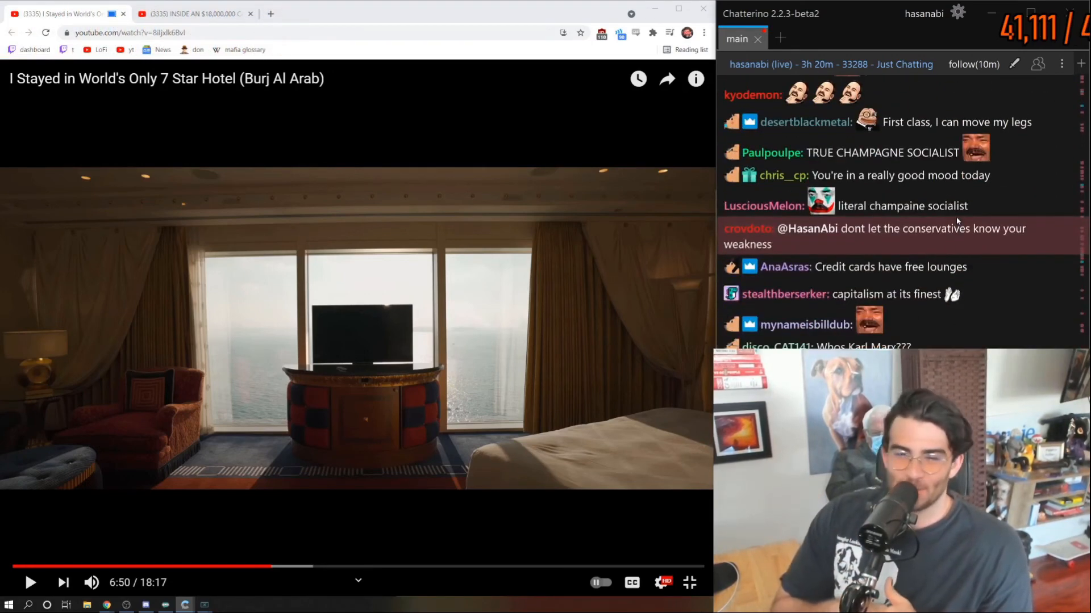
scroll("down", 3)
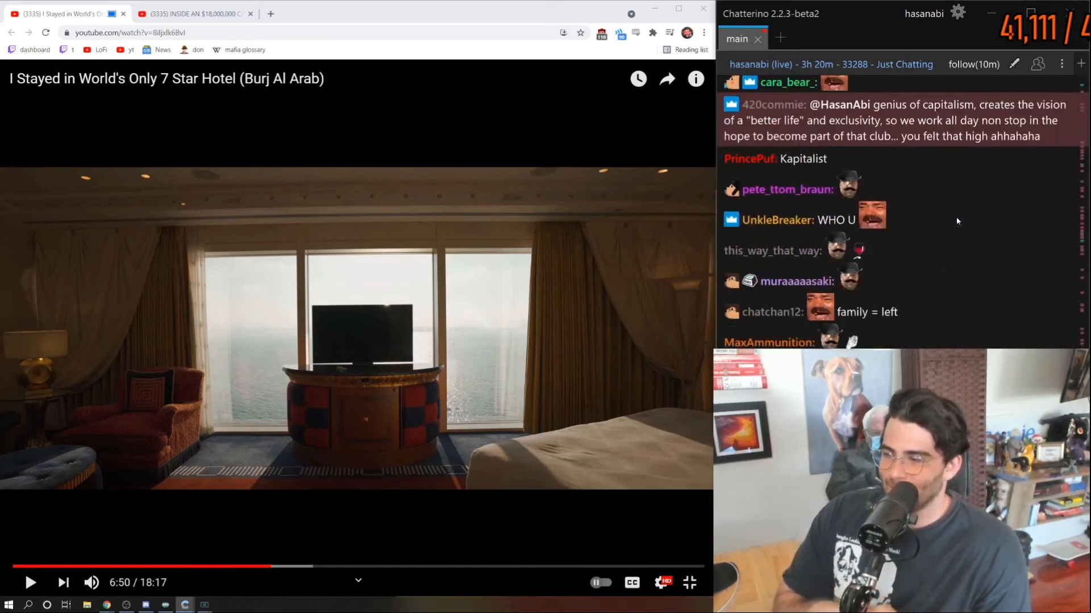
scroll("down", 3)
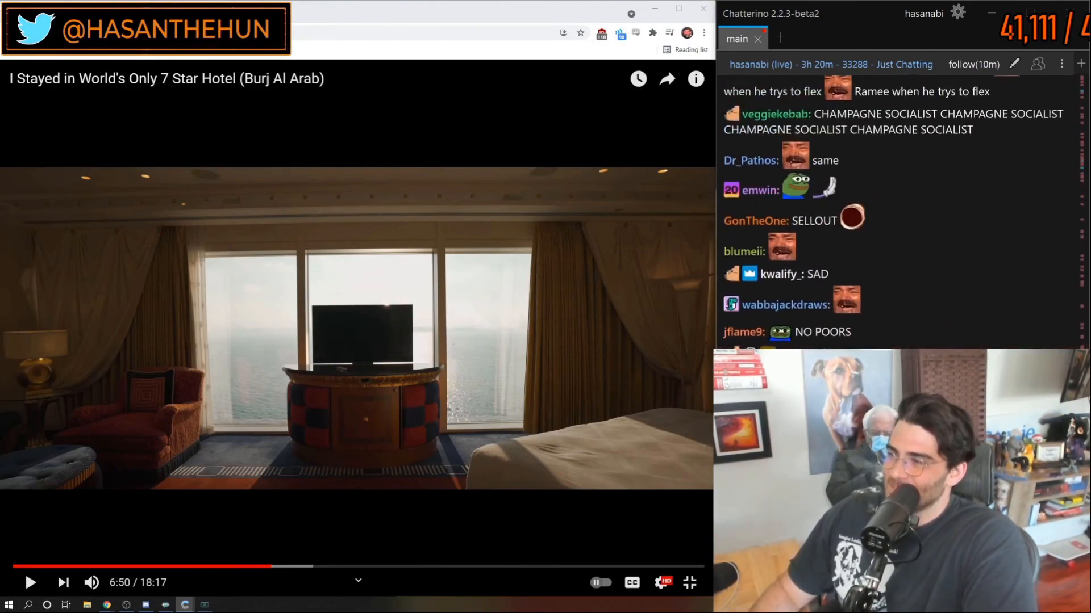
scroll("down", 3)
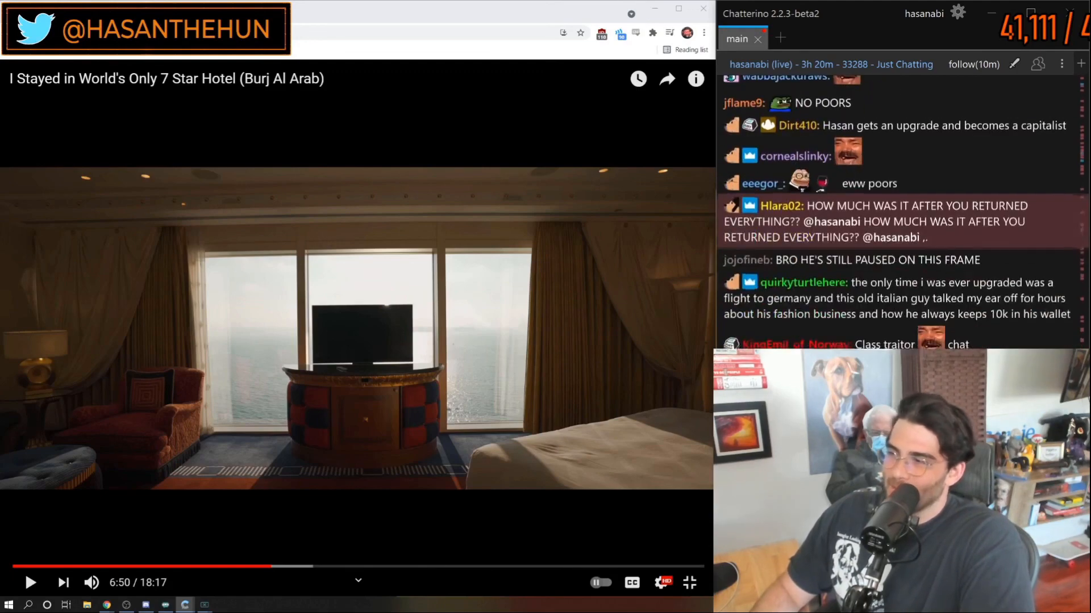